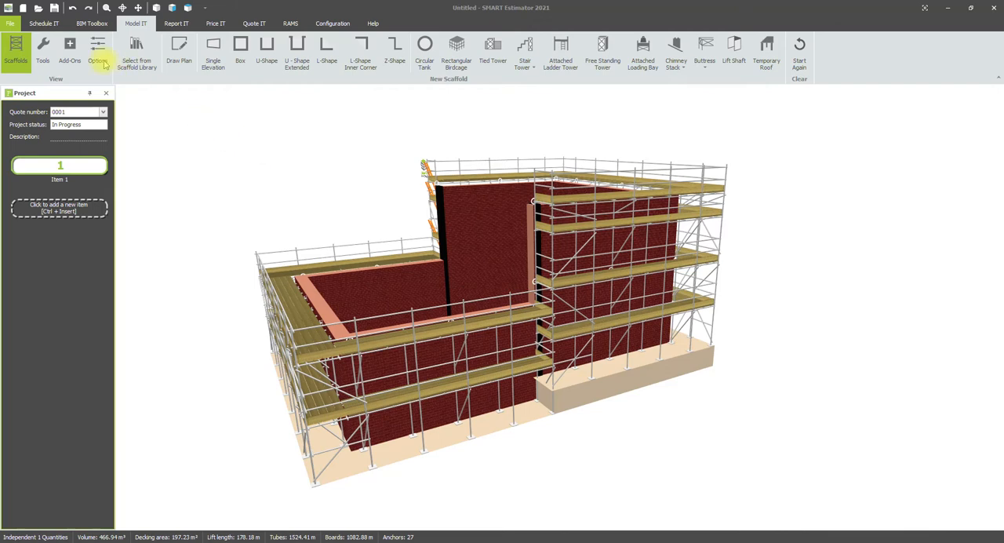
# Show the Model IT Options styling groups for the scaffold model
pyautogui.click(98, 51)
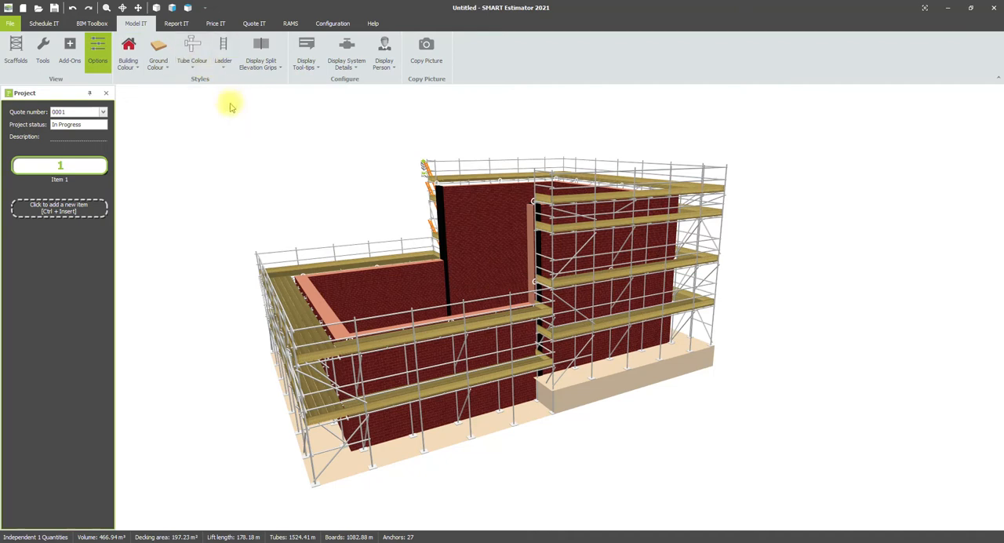
# Try a Transparent building colour, then reopen Building Colour to choose Brick Red
pyautogui.click(128, 51)
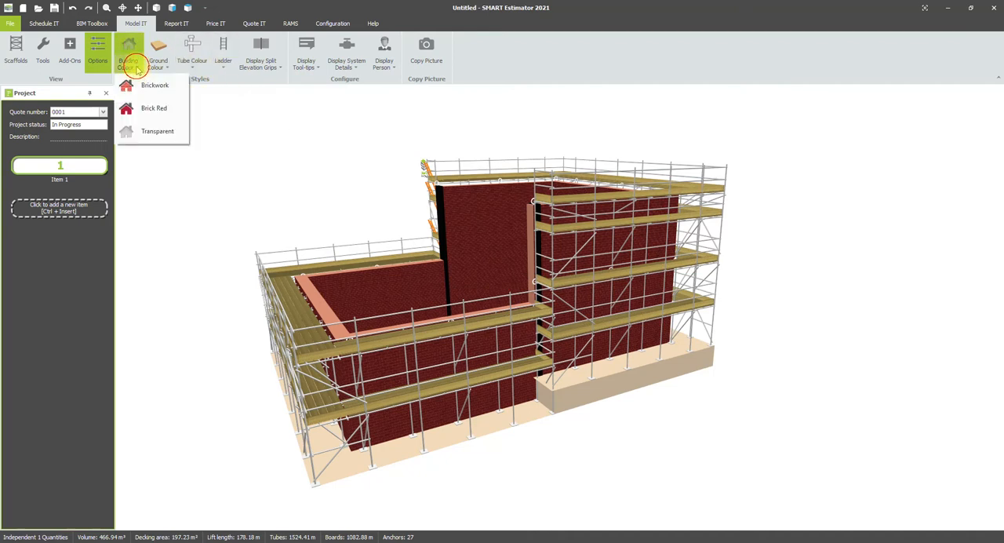
pyautogui.moveTo(153, 108)
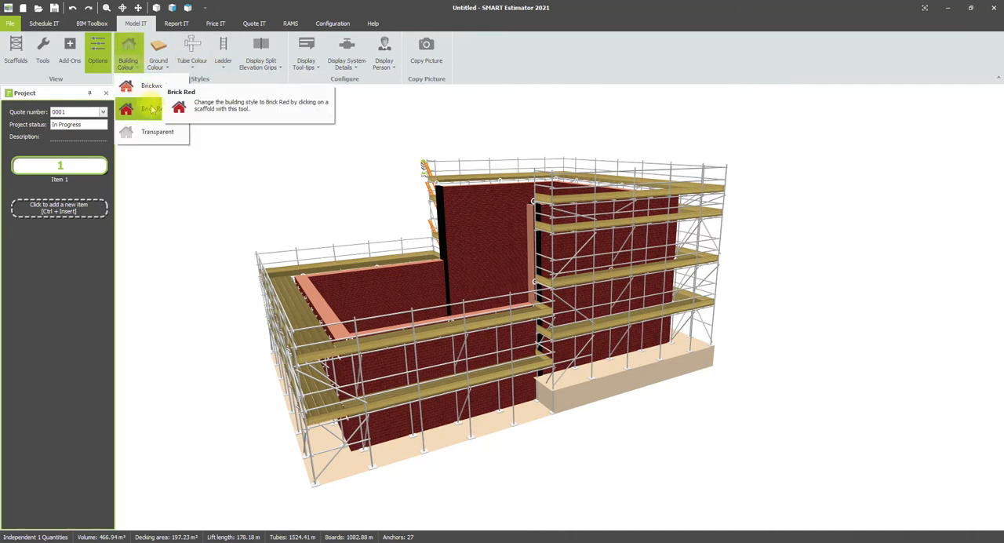
pyautogui.click(150, 107)
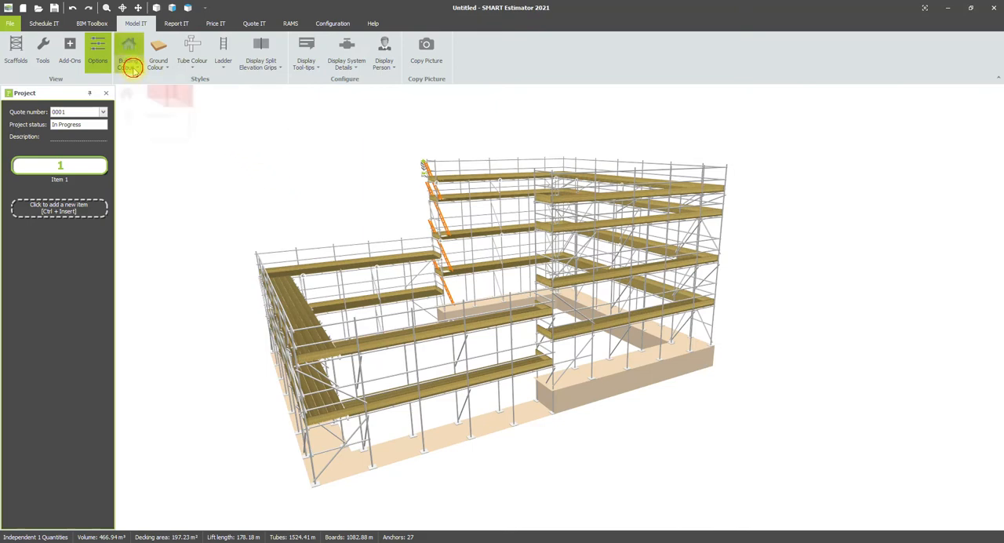
pyautogui.click(128, 53)
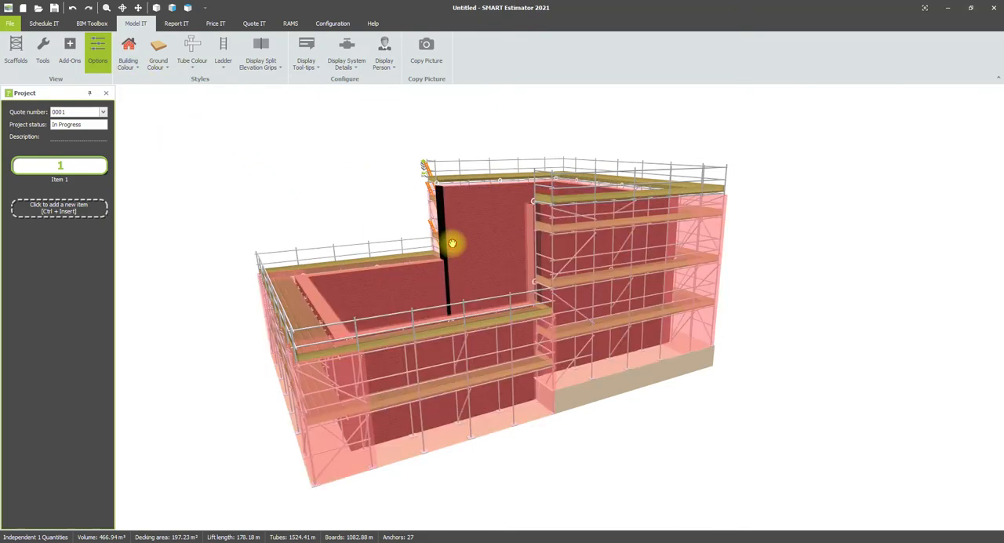
# Apply brick red to the building, trial transparent ground, then set ground to beige
pyautogui.click(158, 53)
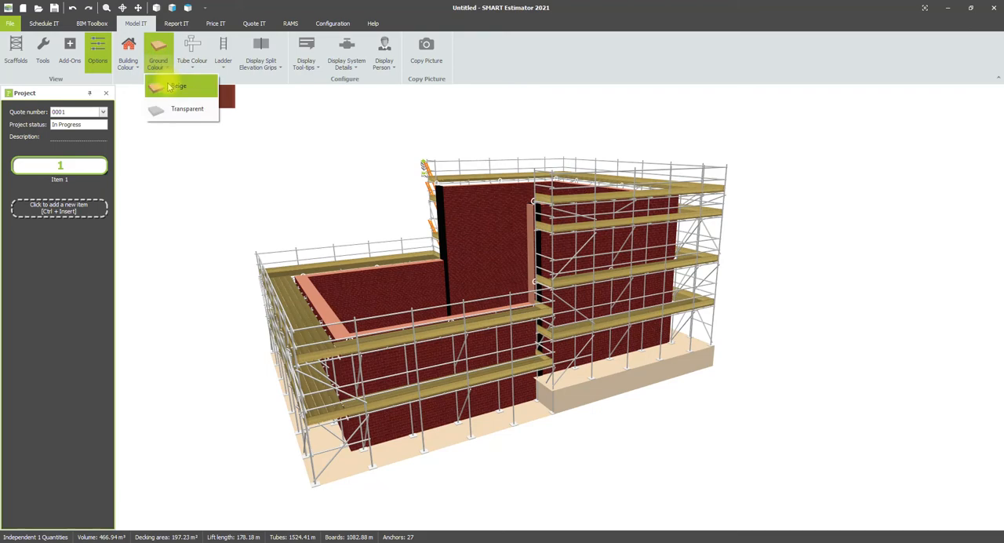
pyautogui.click(178, 86)
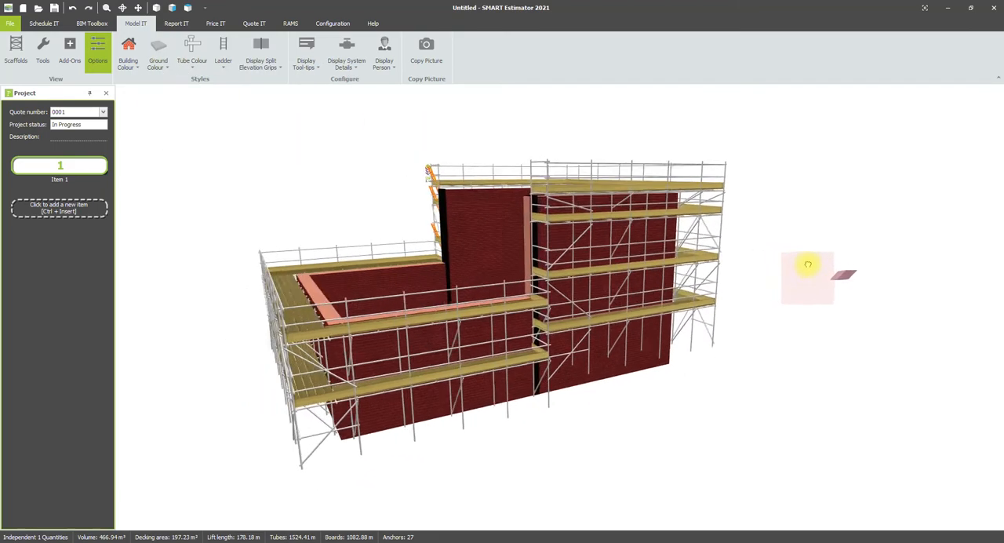
pyautogui.click(158, 51)
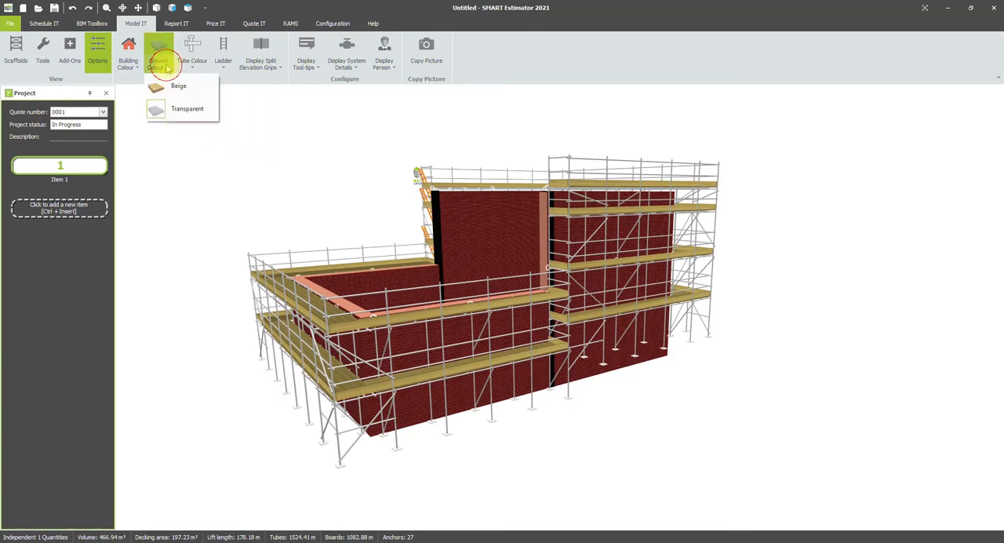
pyautogui.click(178, 86)
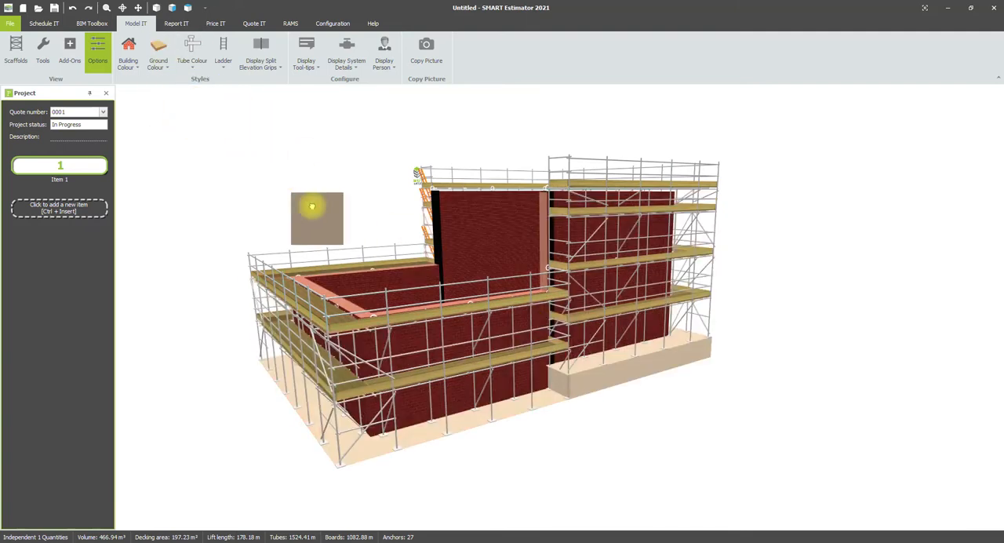
pyautogui.click(192, 51)
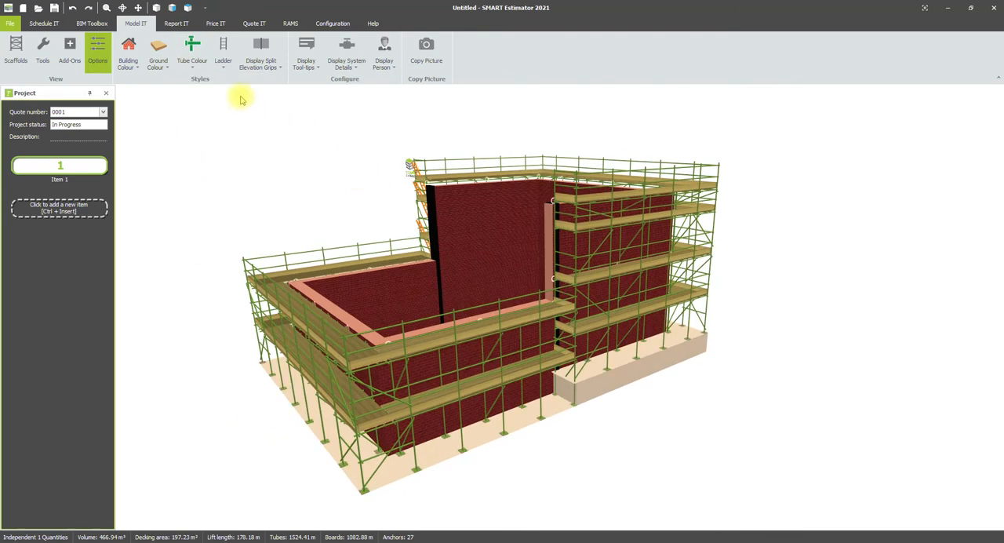
# Switch the scaffold tube colour to dark blue
pyautogui.click(192, 47)
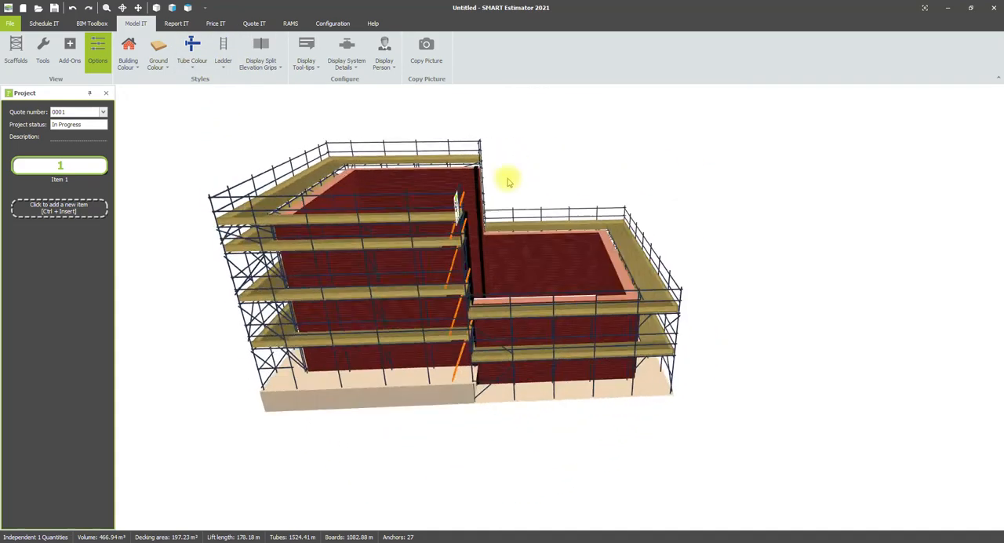
pyautogui.click(223, 47)
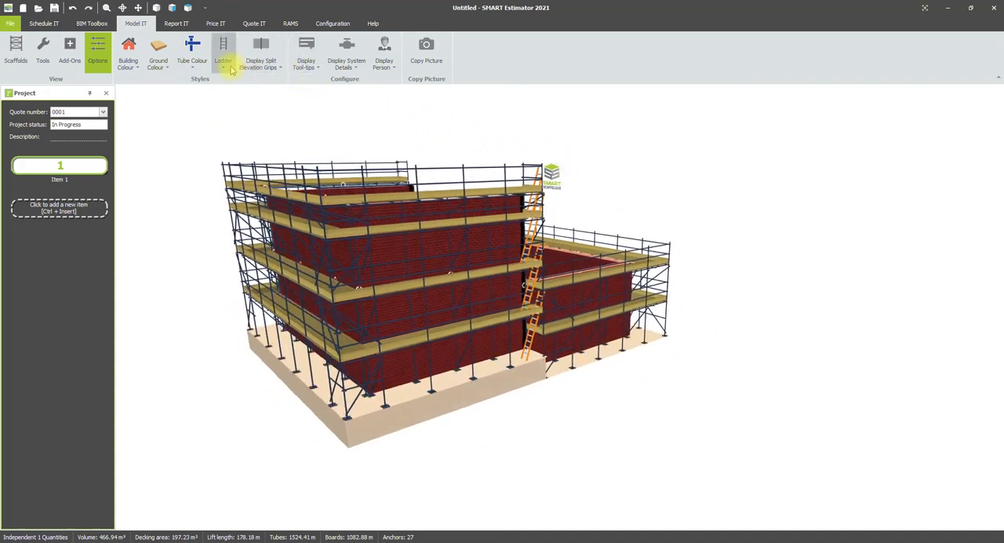
pyautogui.click(224, 55)
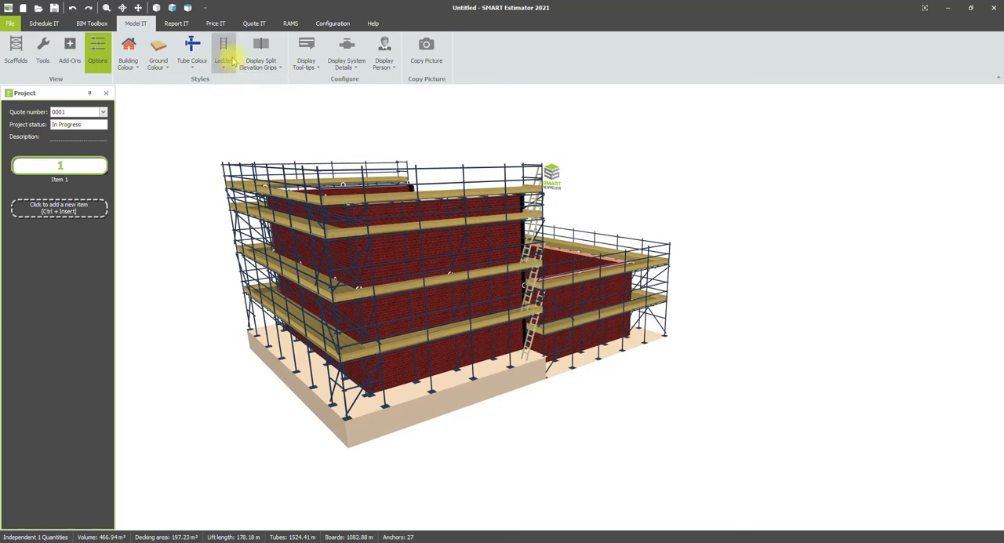
pyautogui.click(224, 51)
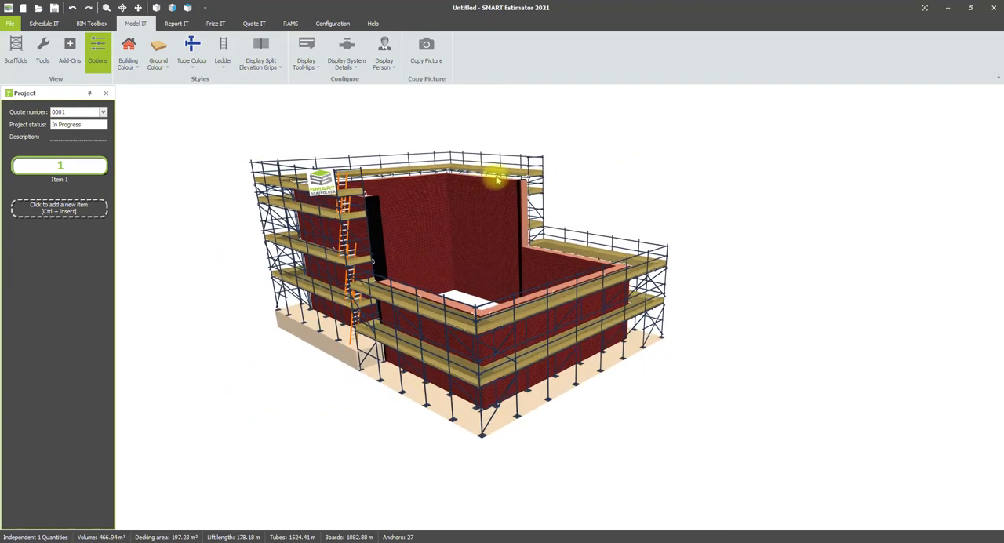
# Set Display Split Elevation Grips to Never and Display System Details to Always
pyautogui.click(261, 55)
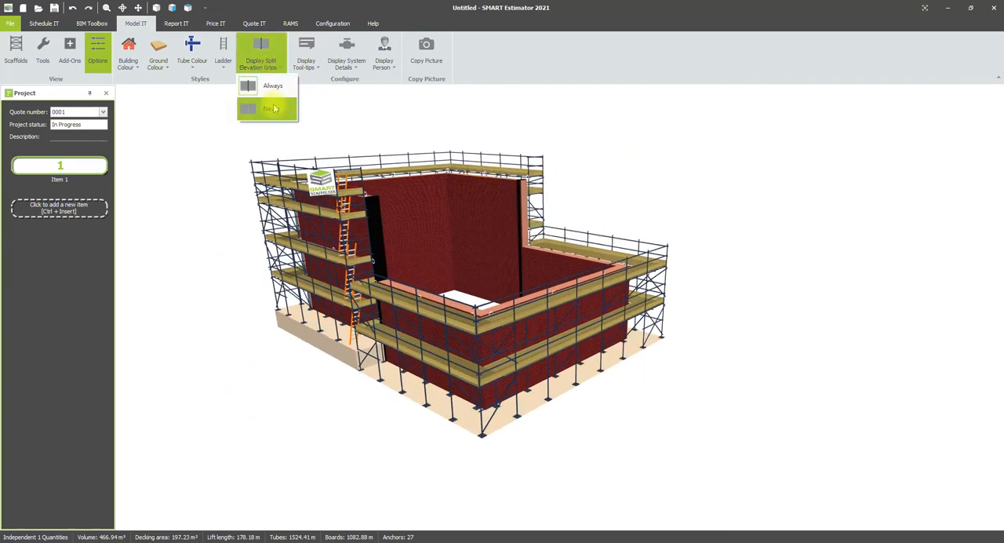
pyautogui.click(267, 108)
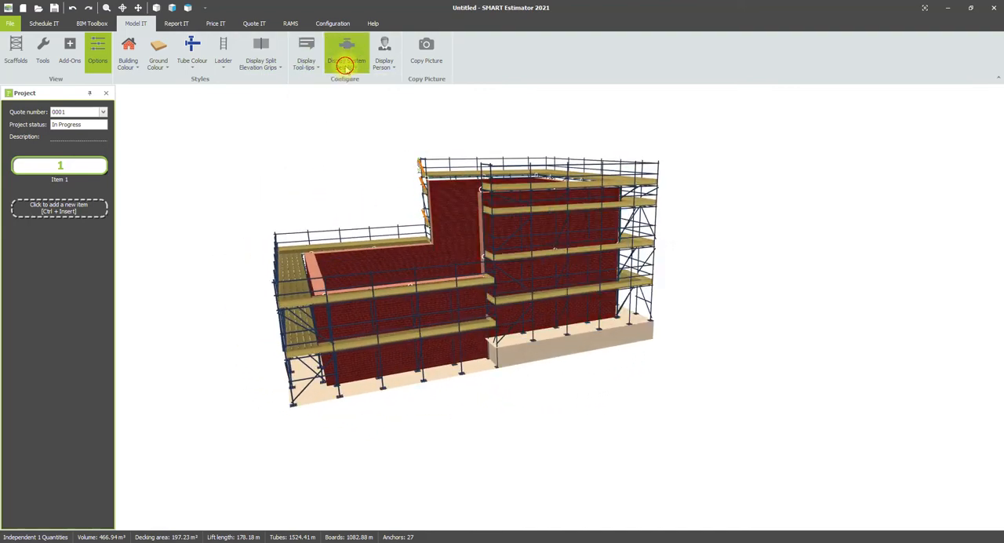
pyautogui.click(346, 54)
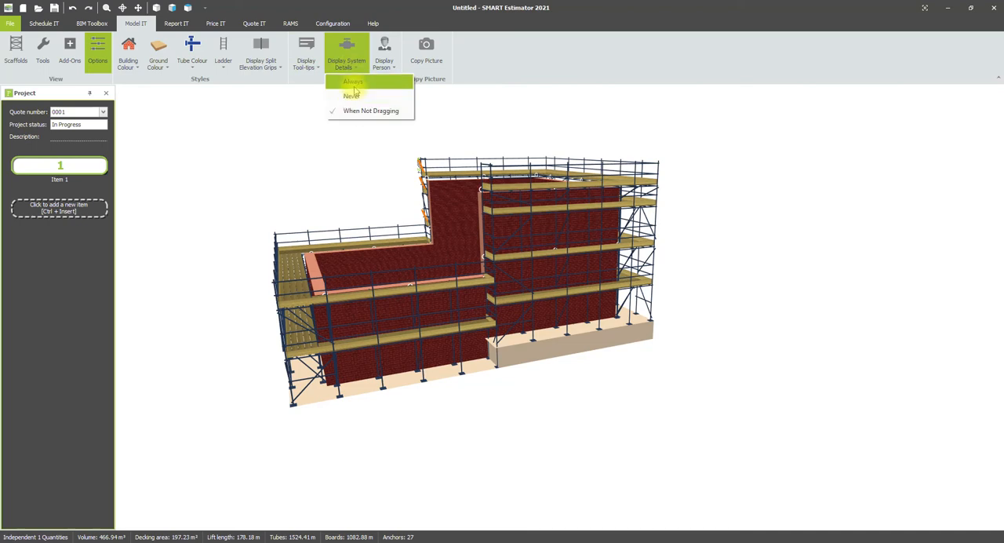
pyautogui.click(351, 82)
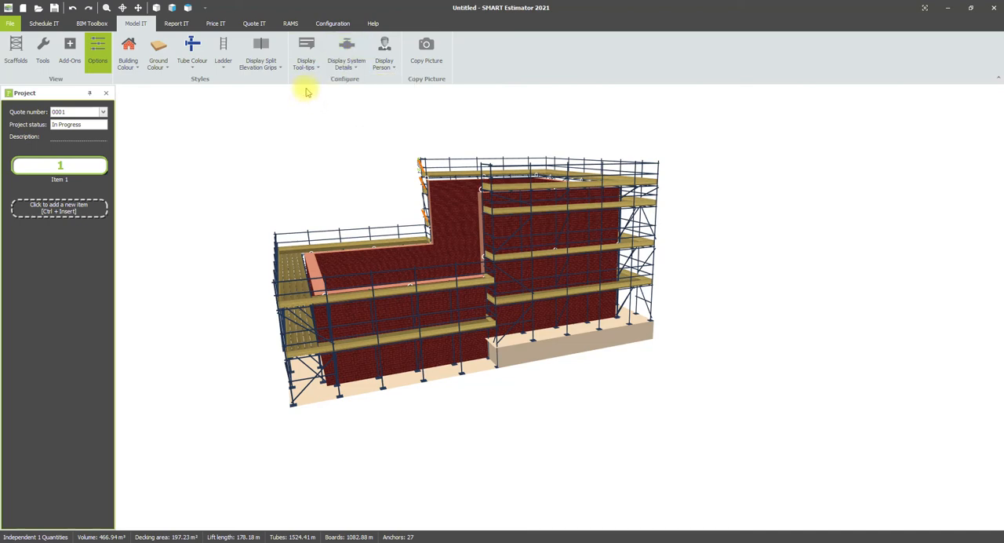
pyautogui.moveTo(384, 51)
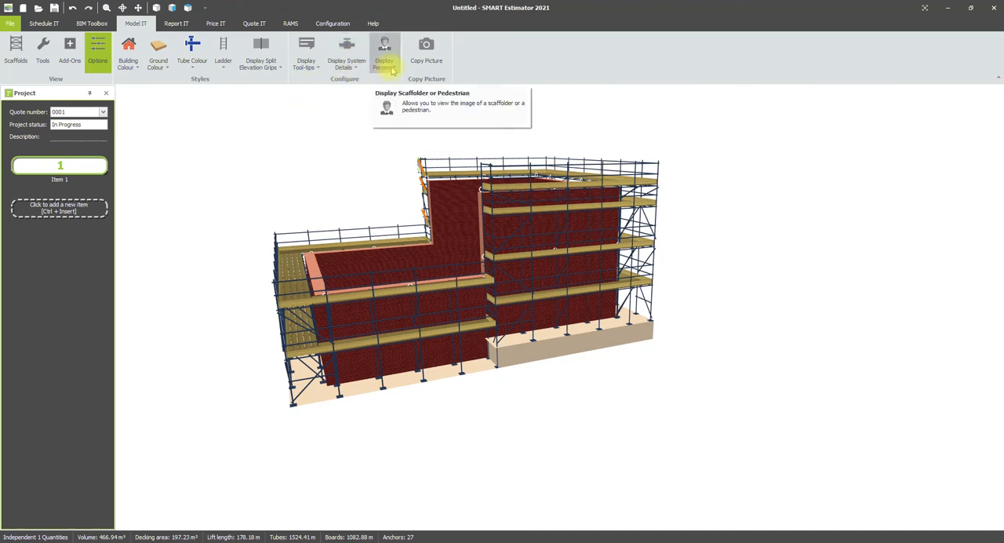
# Choose Display Scaffolder and orbit the view to see the figure beside the scaffold
pyautogui.click(384, 51)
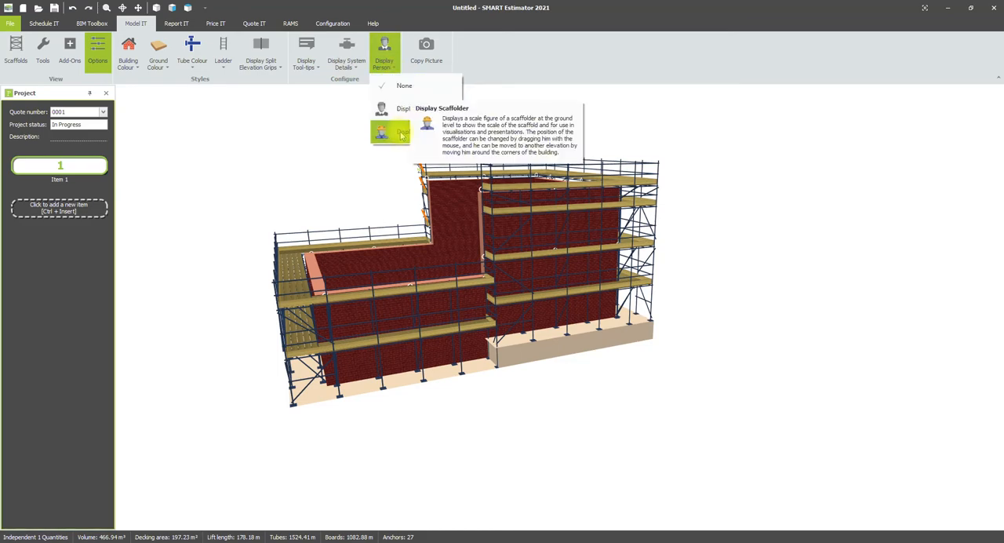
pyautogui.click(403, 132)
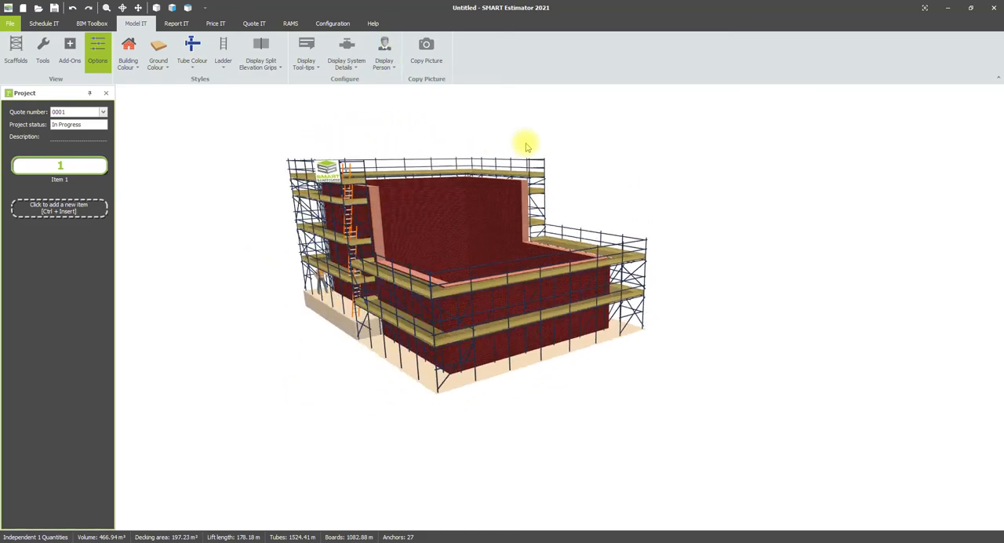
pyautogui.moveTo(526, 147); pyautogui.dragTo(628, 134)
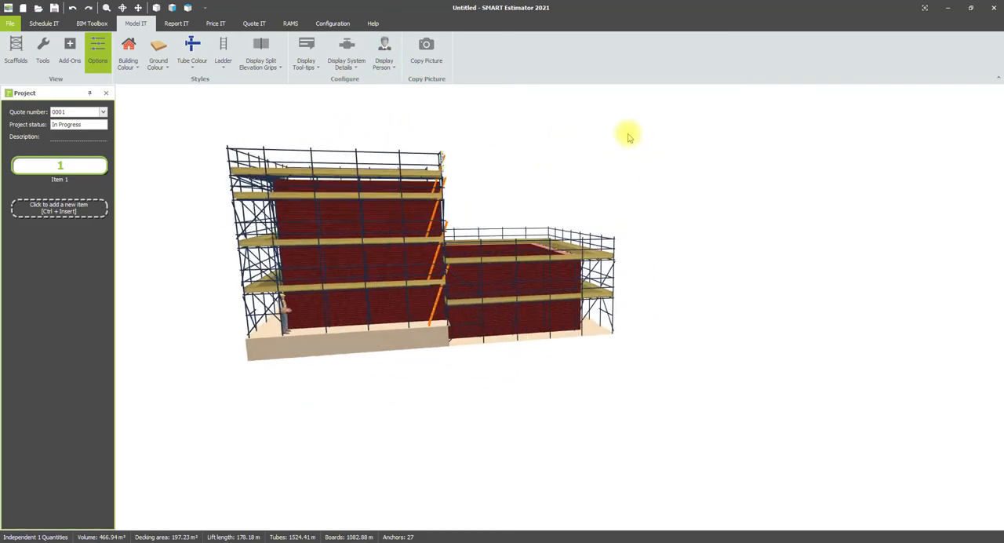
pyautogui.moveTo(628, 133); pyautogui.dragTo(565, 133)
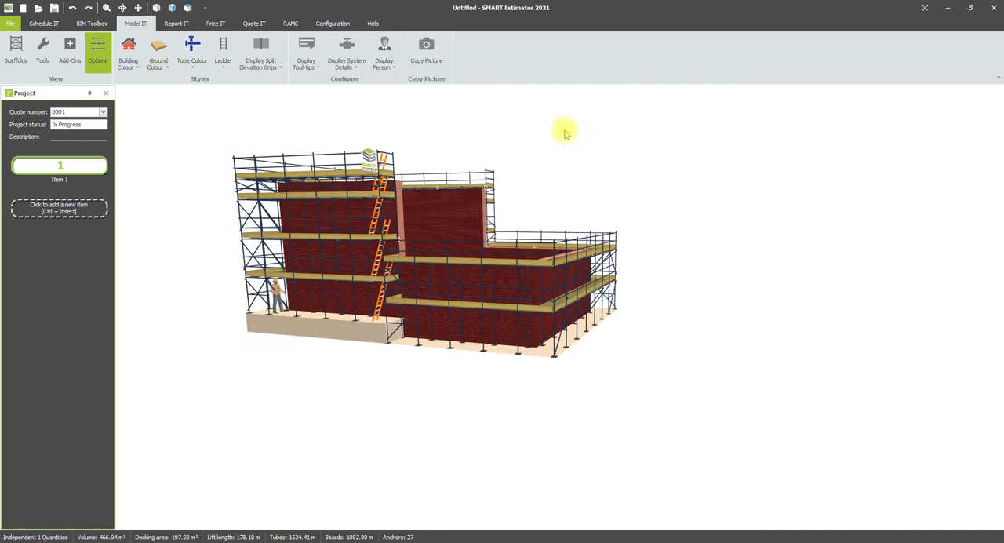